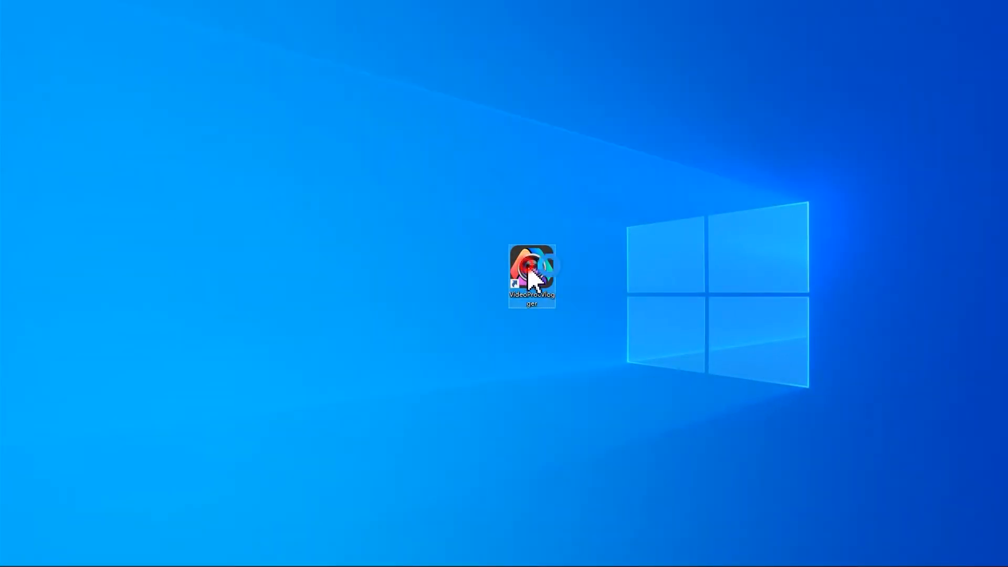
- Launch VideoProc Vlogger from the desktop shortcut with the football clips in the media library
double_click(531, 268)
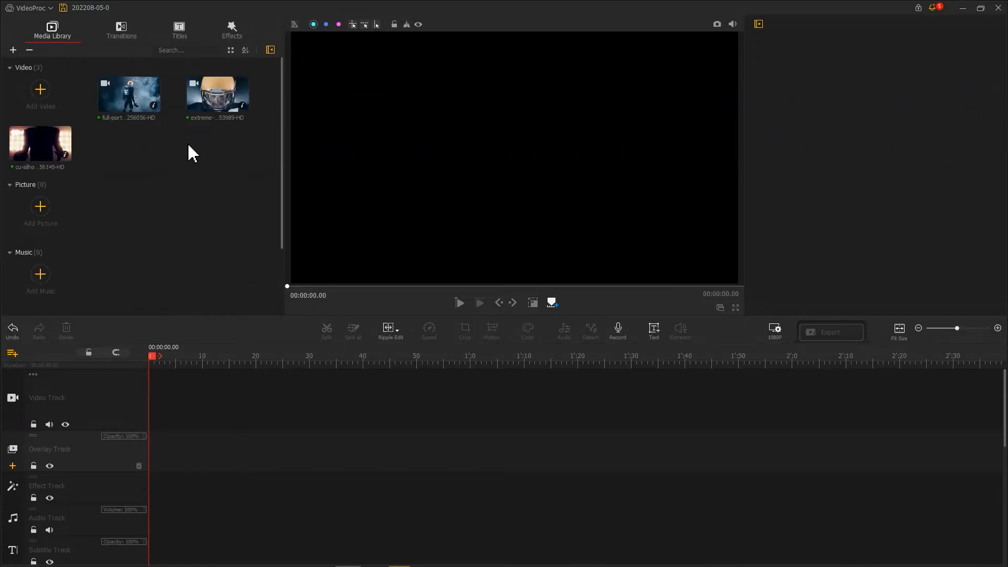
- Place the three football clips on the overlay track, fit the third to screen width and trim its end
drag(40, 145, 58, 187)
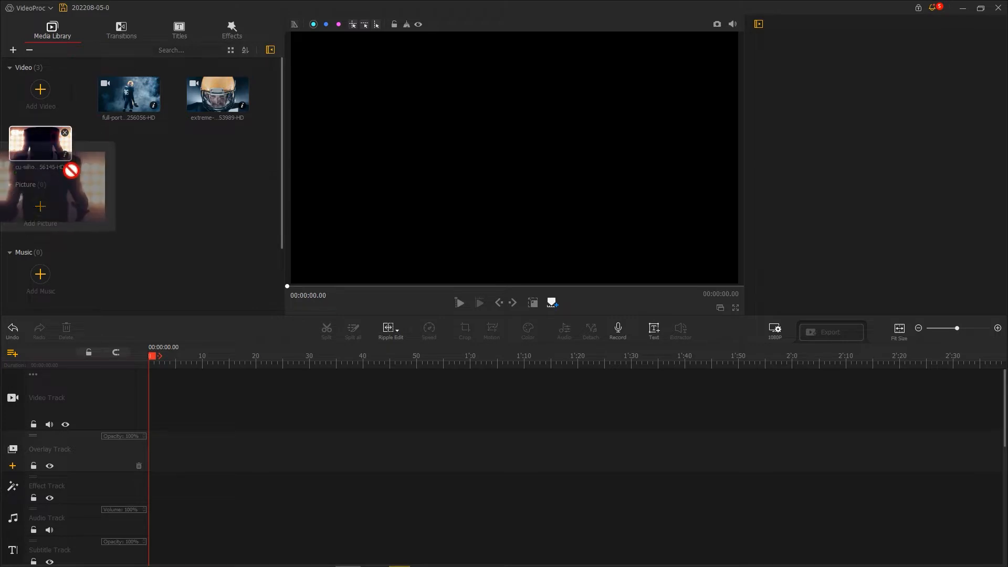
drag(40, 145, 183, 452)
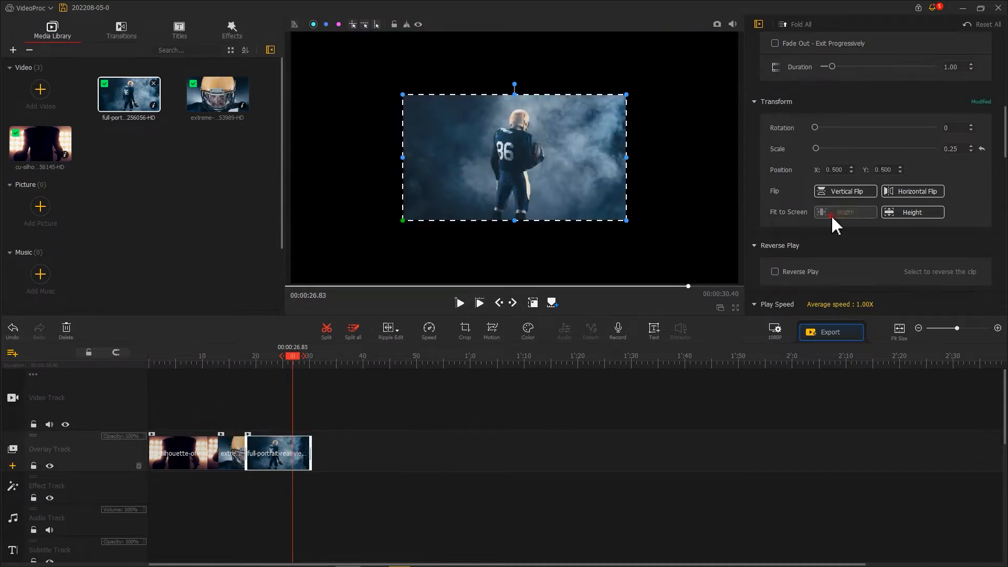
click(844, 212)
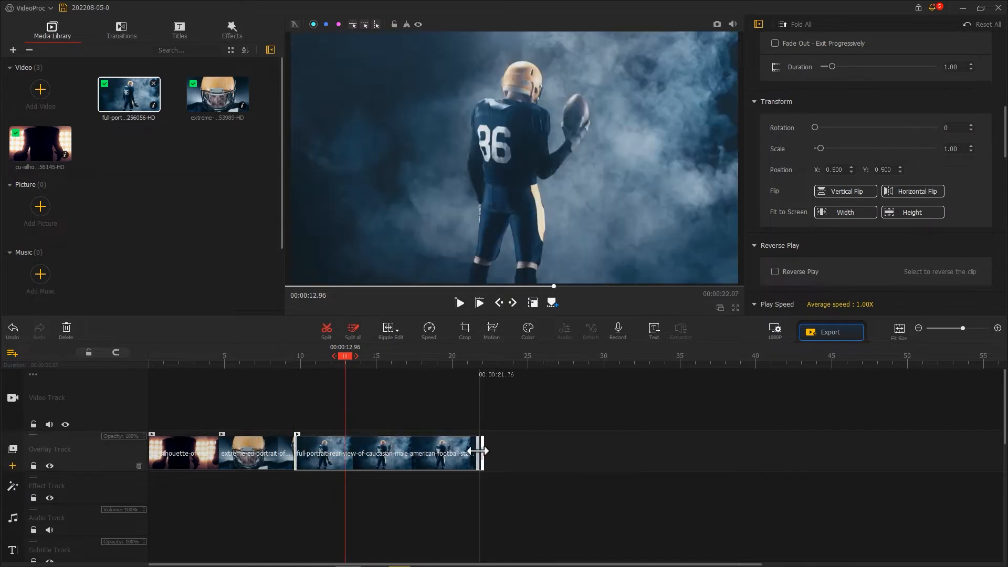
drag(482, 451, 359, 451)
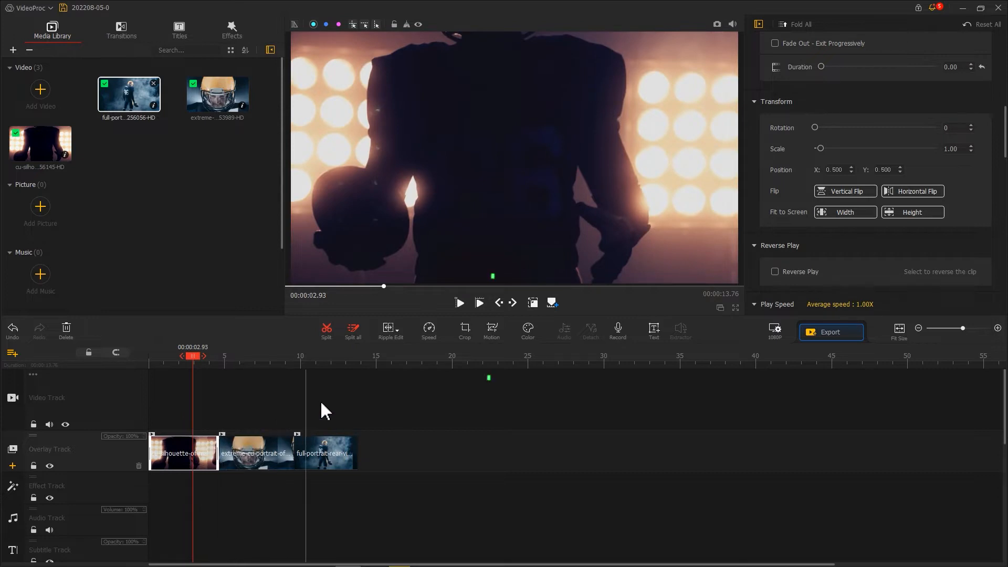
- In the silhouette clip's Motion Editor, step back from the end and add a keyframe at 4.40 s
click(491, 331)
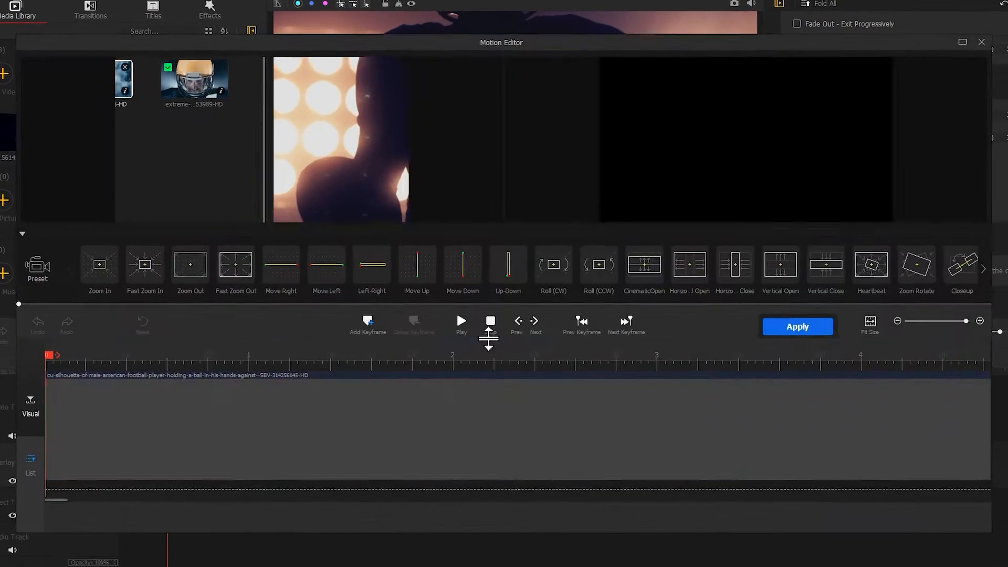
click(459, 322)
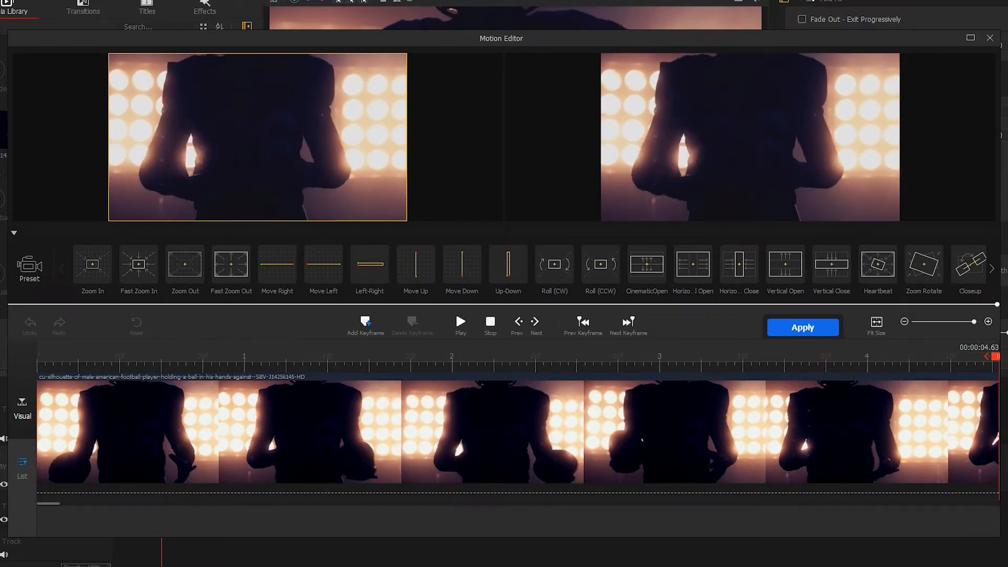
click(518, 325)
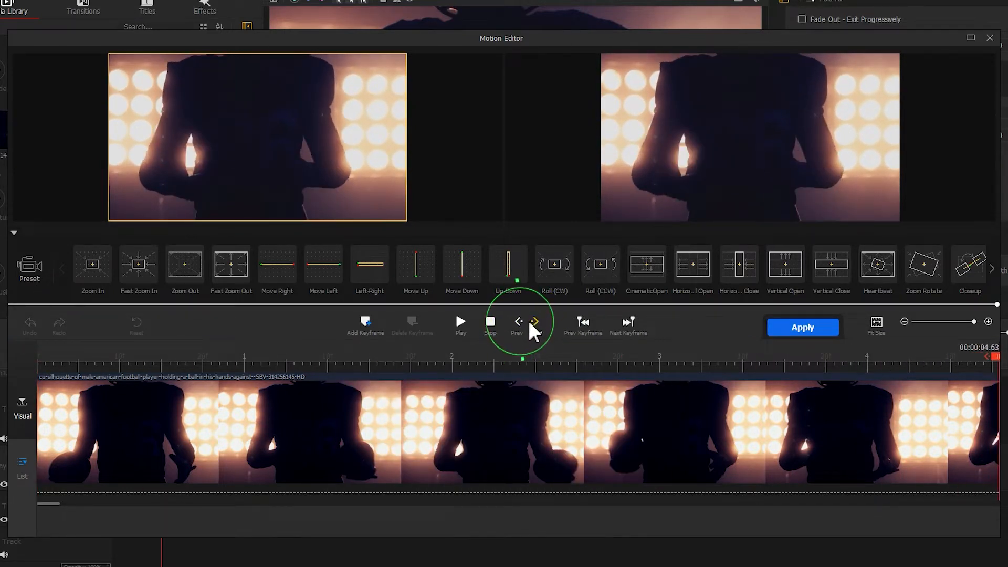
click(535, 321)
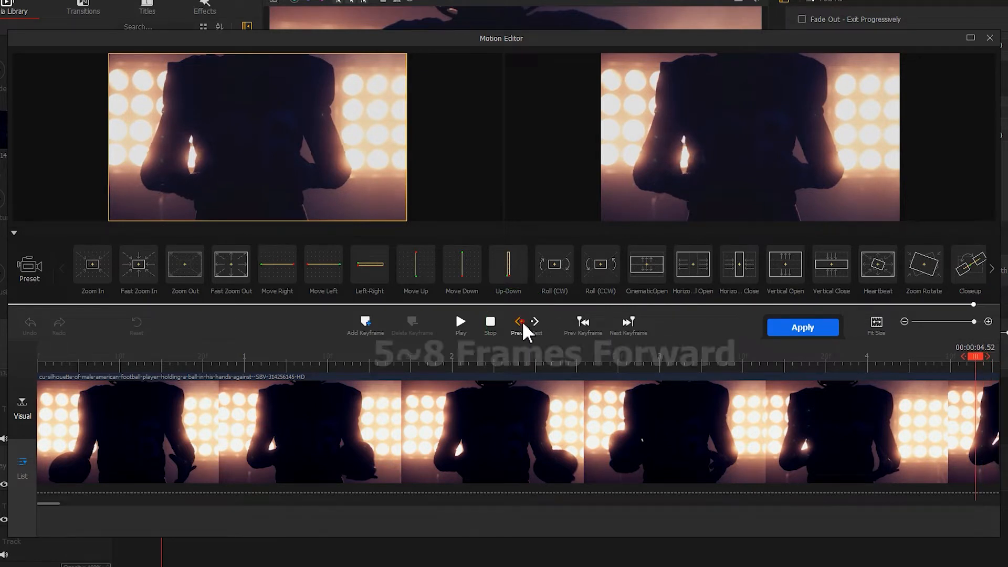
click(535, 324)
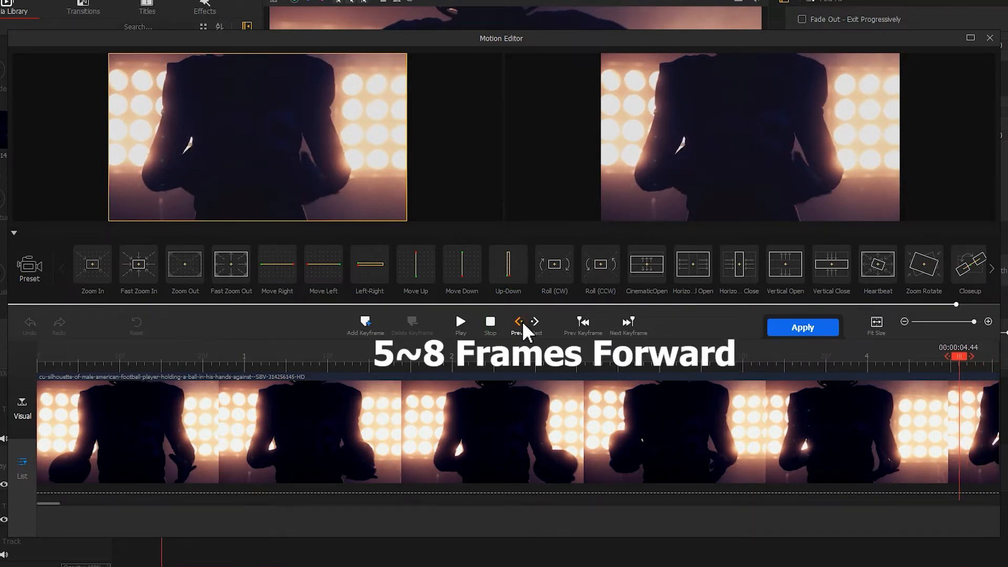
click(534, 323)
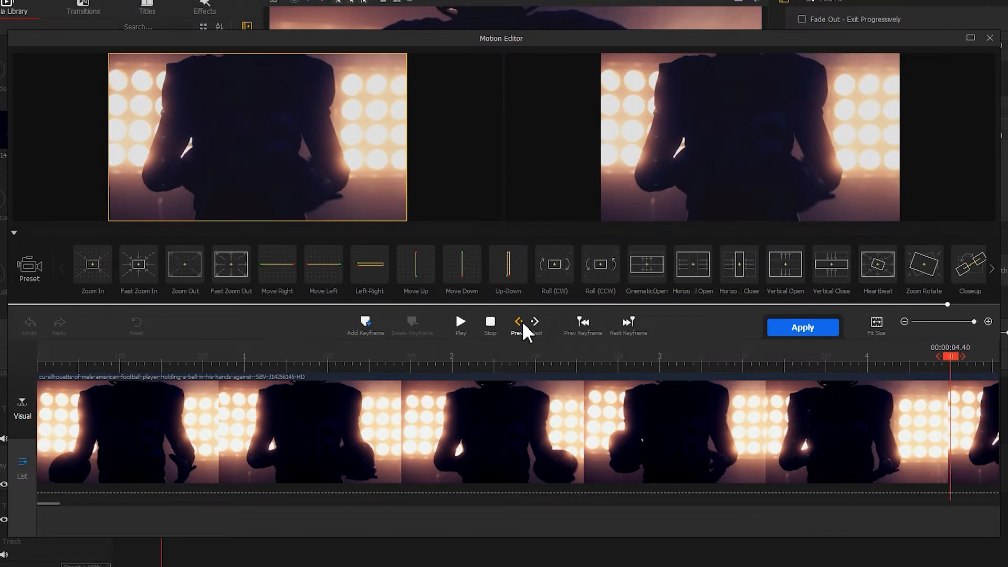
click(366, 325)
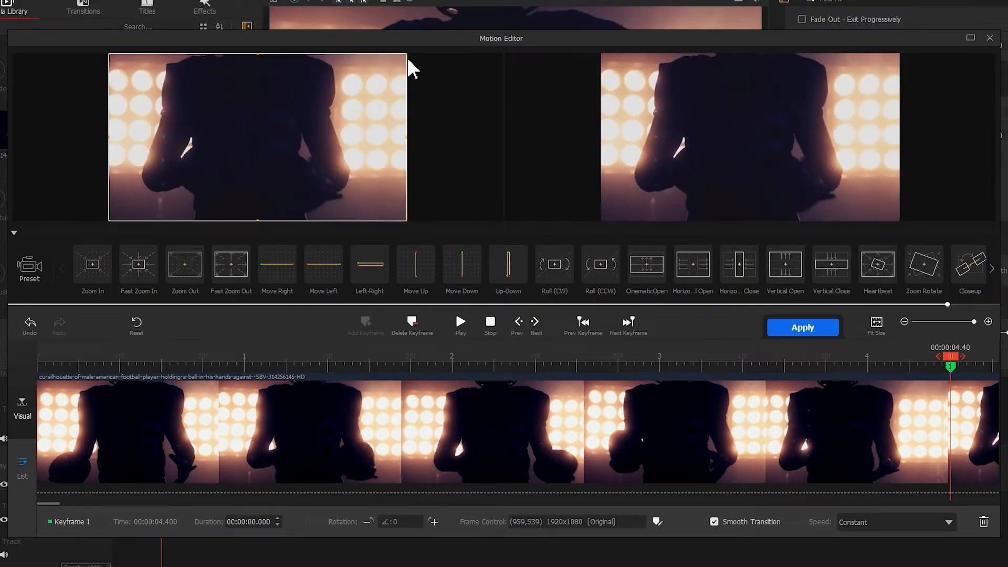
mouse_move(508, 133)
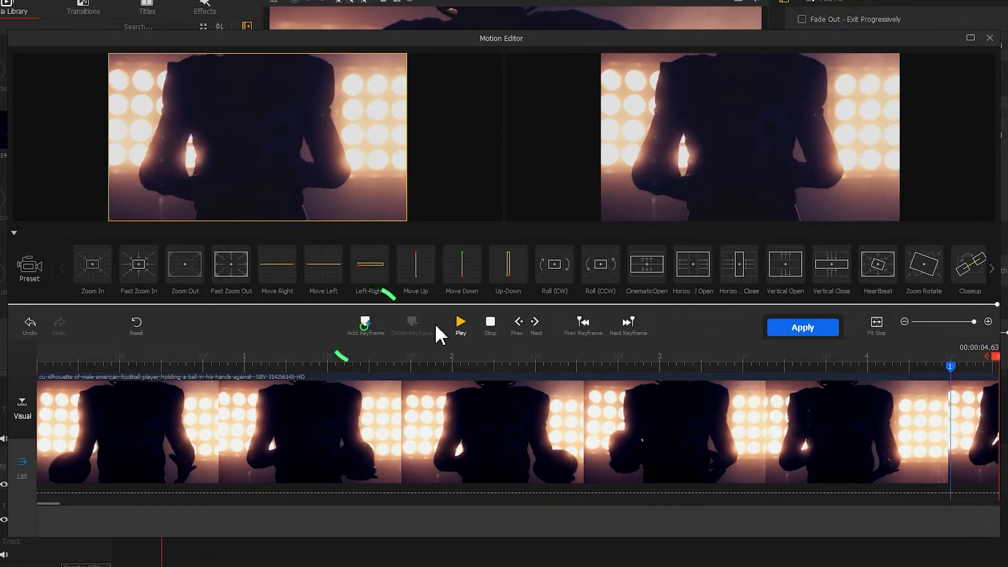
- Add an end keyframe with Rotation 90 and Smooth Speed Up 1, then select the helmet close-up clip
click(364, 325)
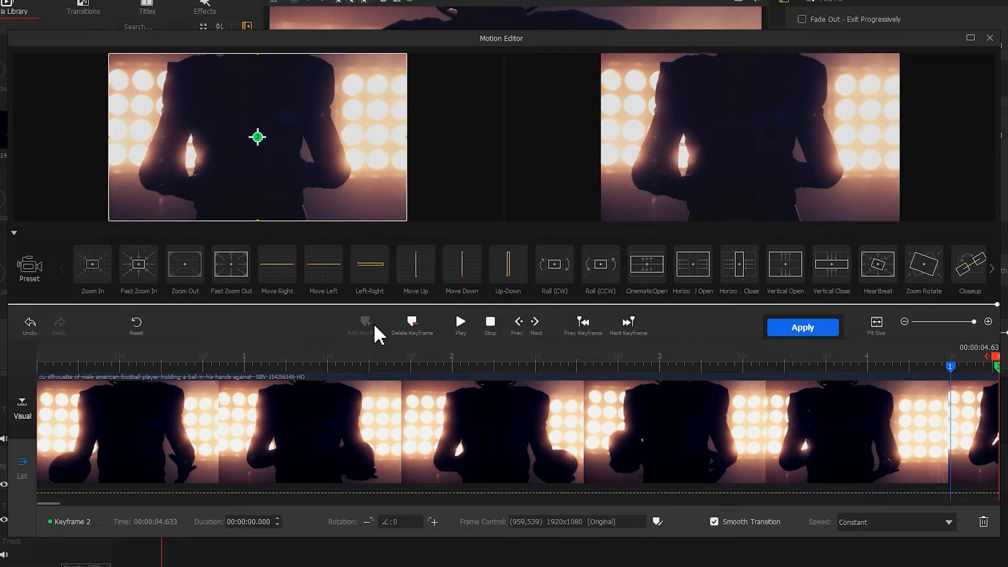
mouse_move(418, 495)
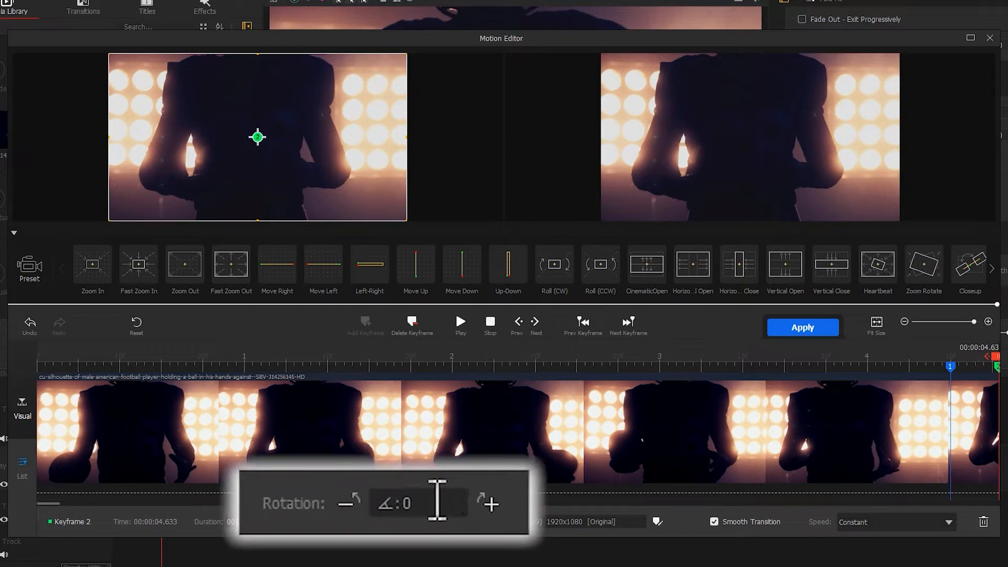
text(90)
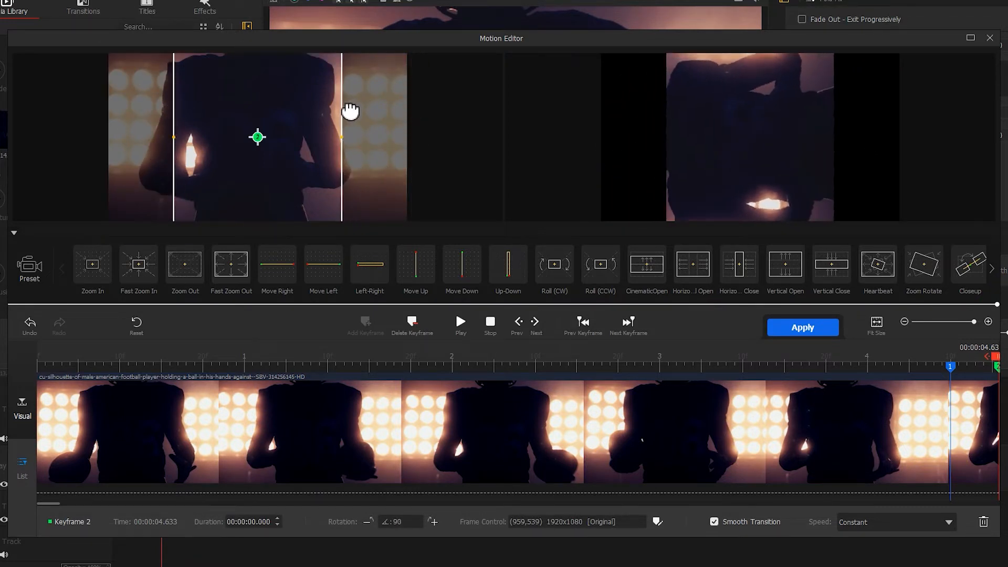
mouse_move(356, 118)
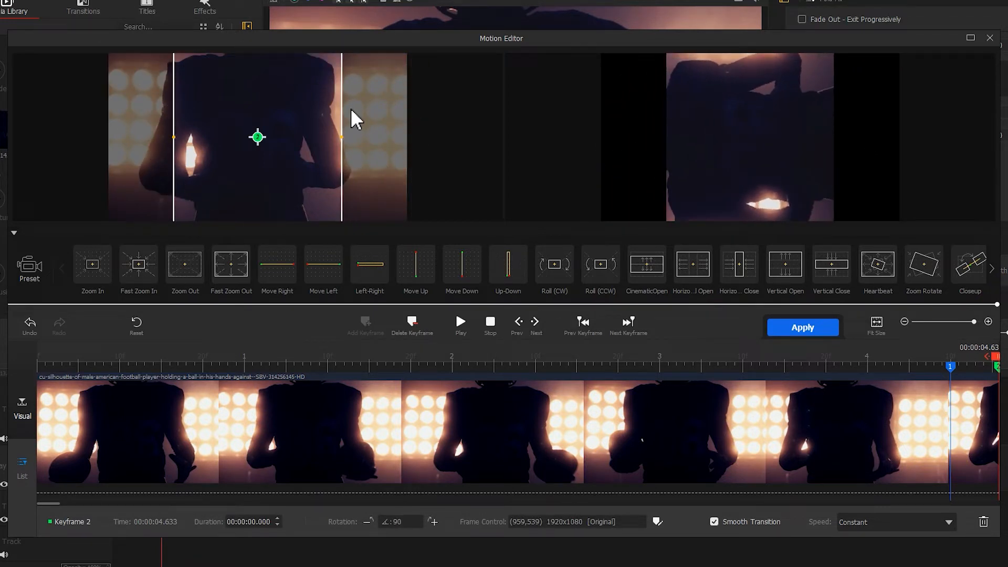
mouse_move(397, 136)
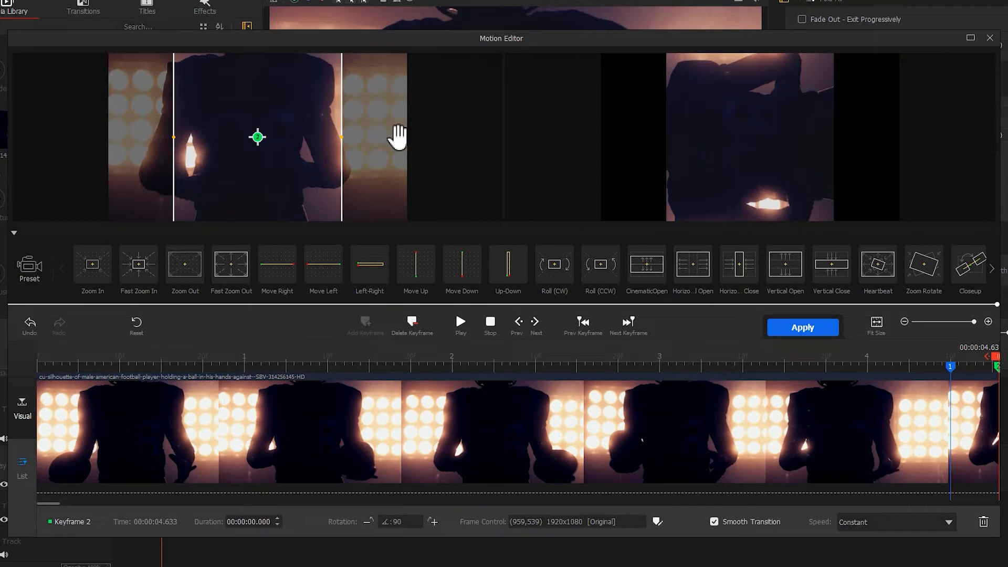
click(949, 522)
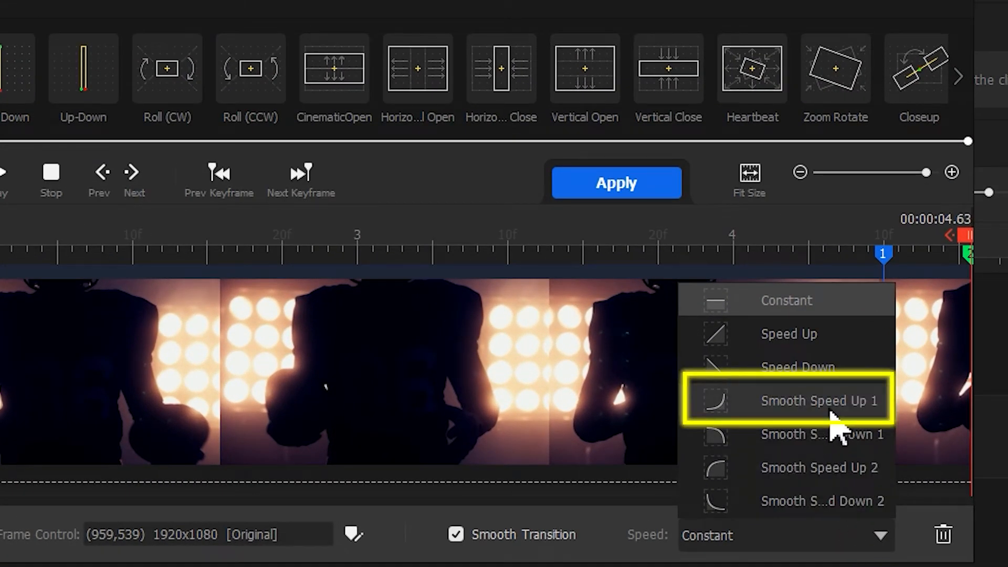
click(820, 400)
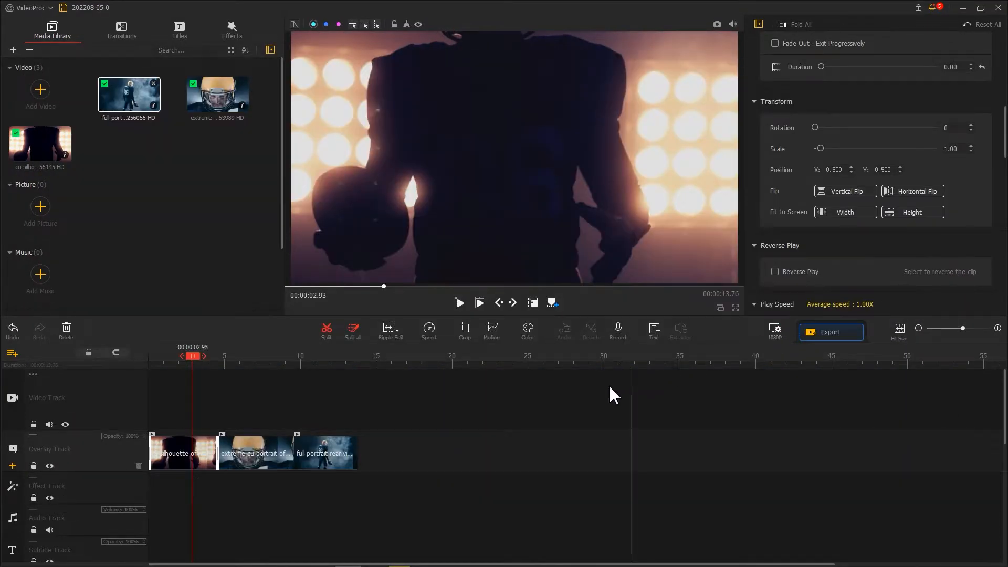
click(256, 453)
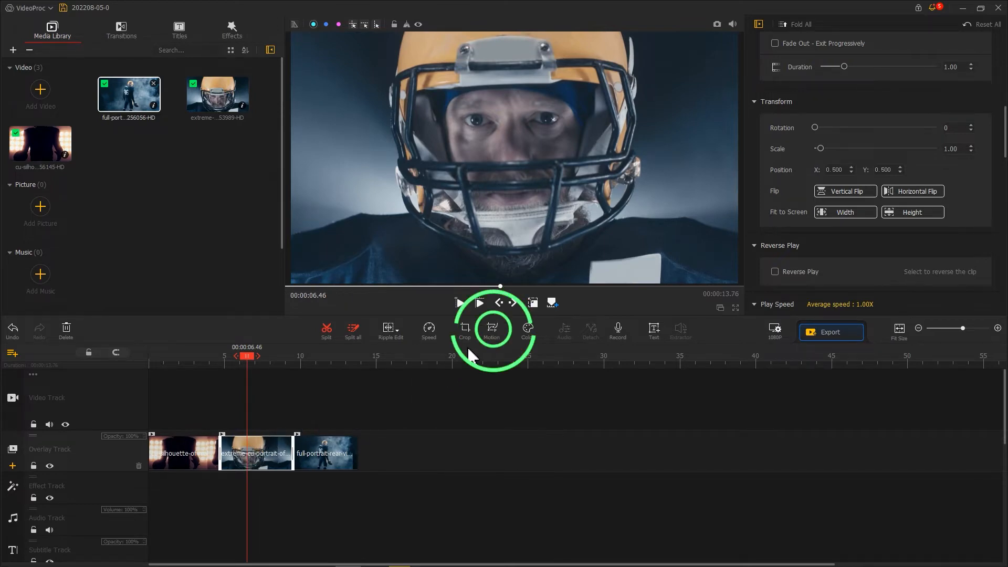
- Add a first motion keyframe to the helmet clip, restore full framing and set Rotation 90
click(492, 331)
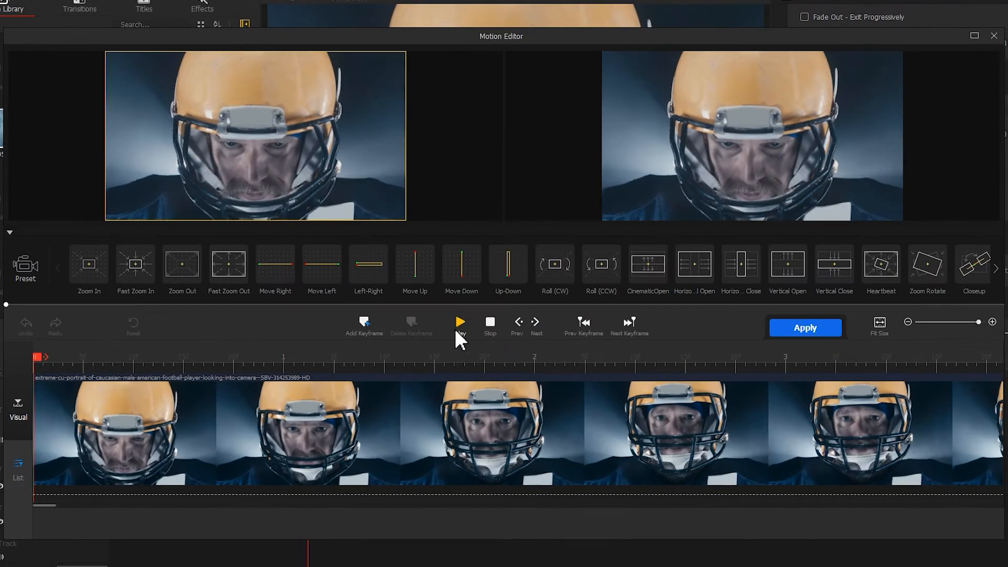
click(365, 324)
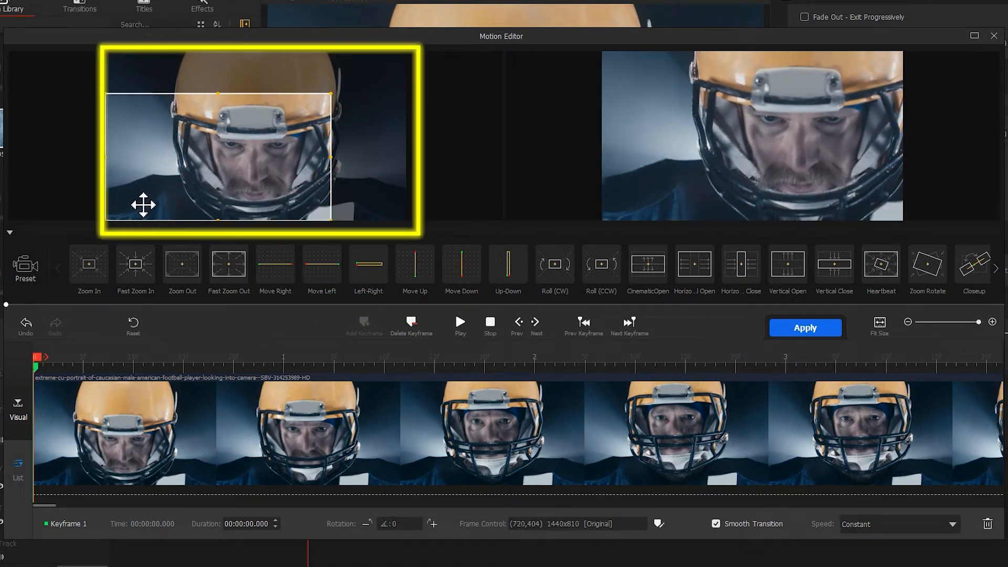
drag(331, 92, 343, 82)
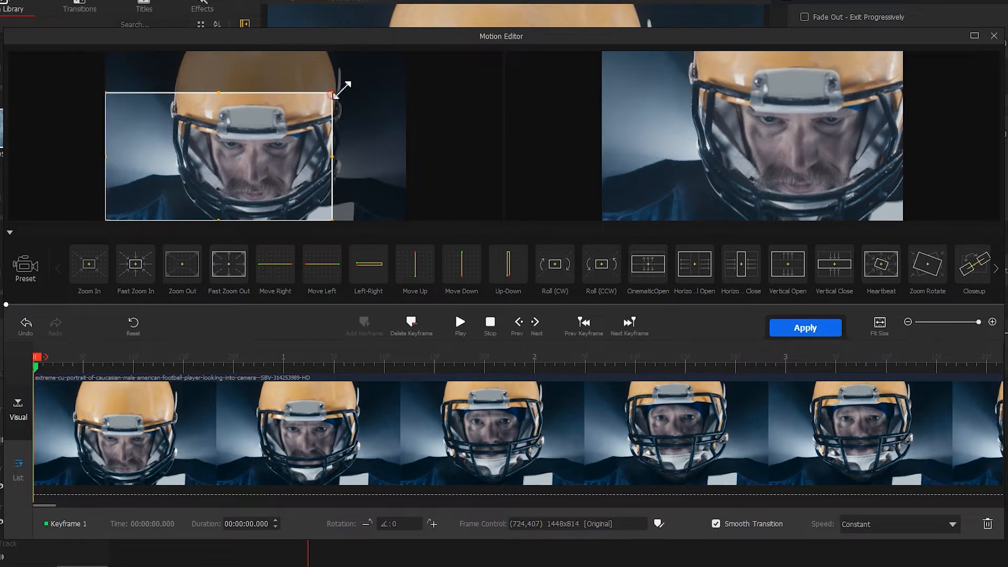
drag(337, 92, 405, 58)
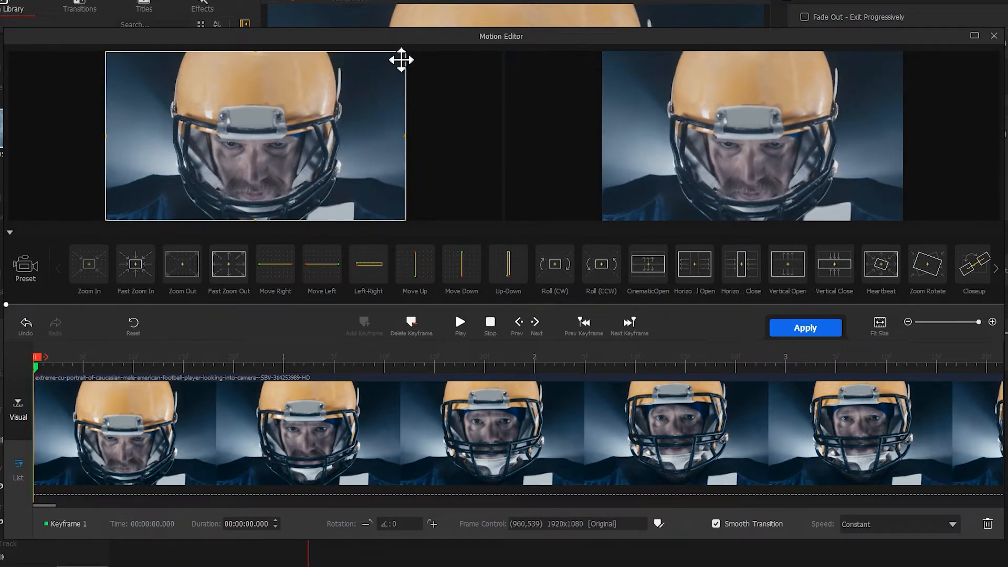
mouse_move(400, 428)
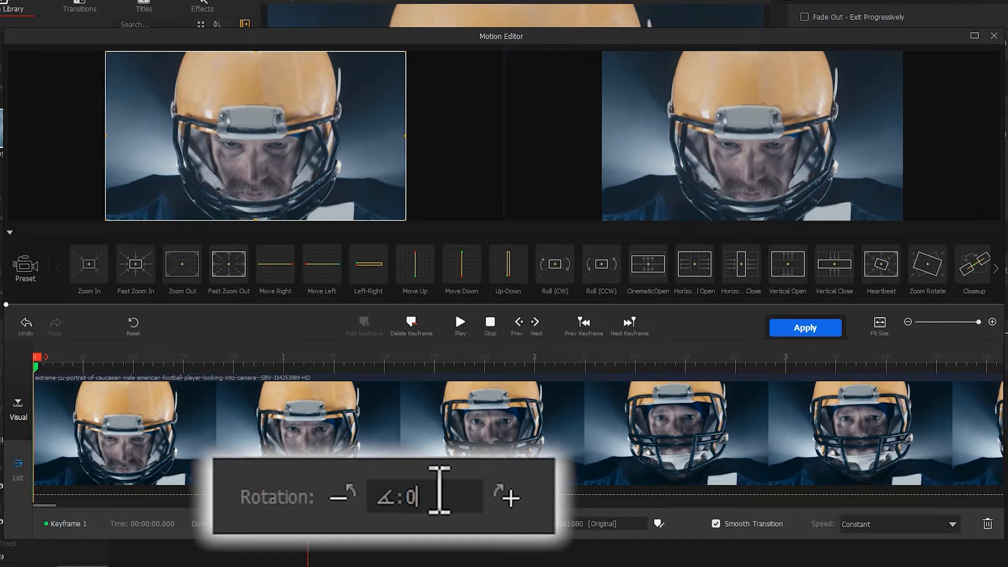
text(90)
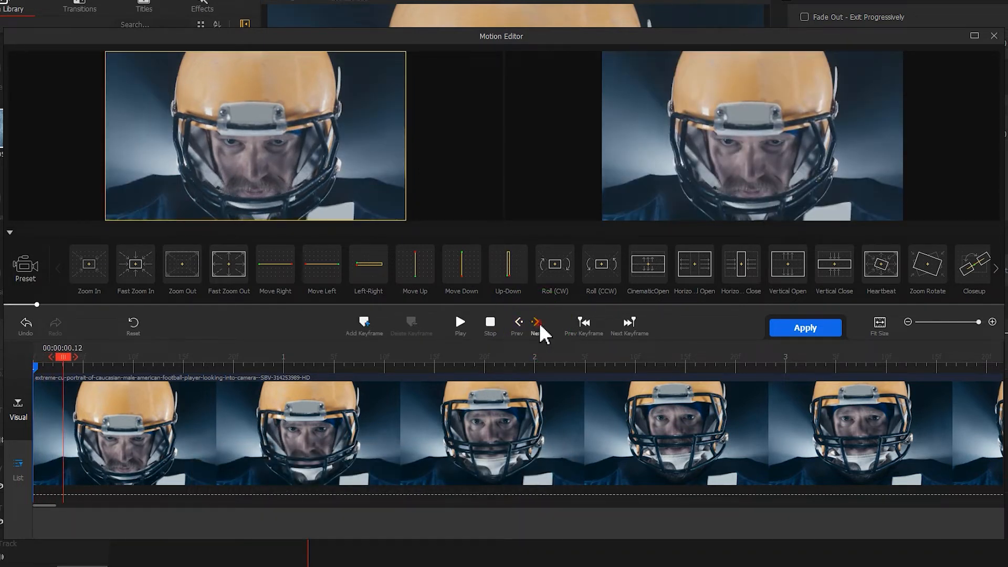
- Add a second keyframe at 0.28 s with Smooth Speed Down 2 and apply the motion
click(534, 322)
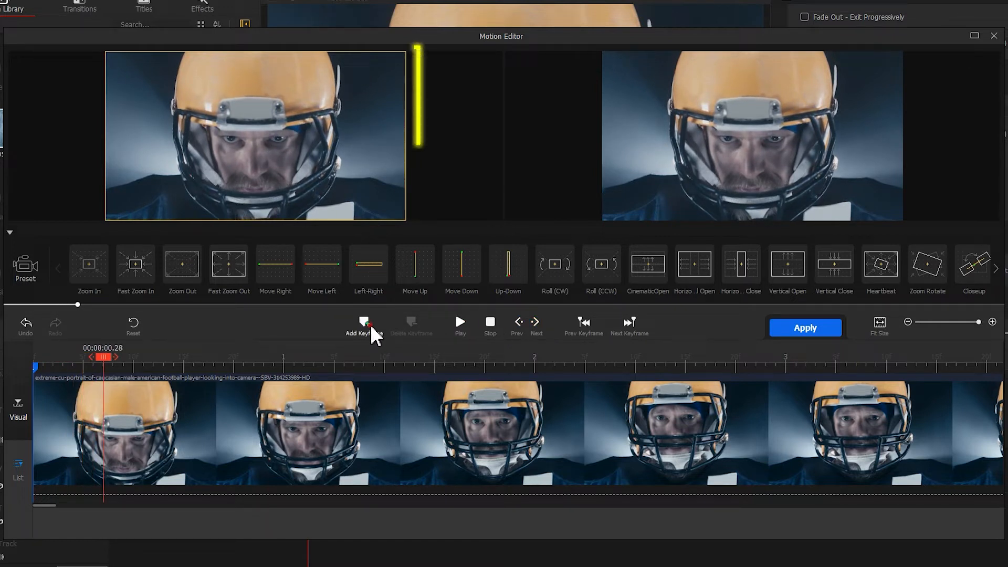
click(364, 326)
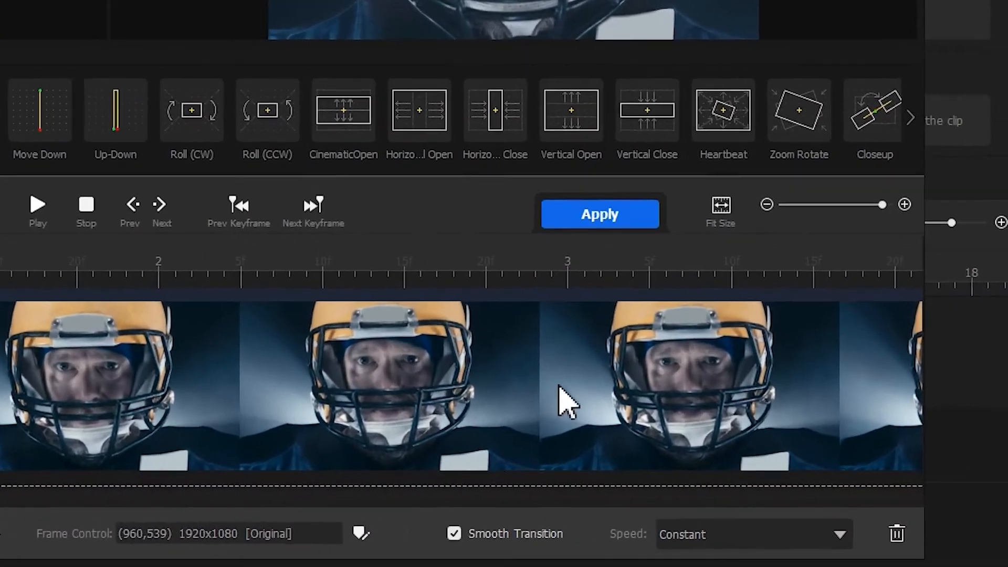
click(752, 535)
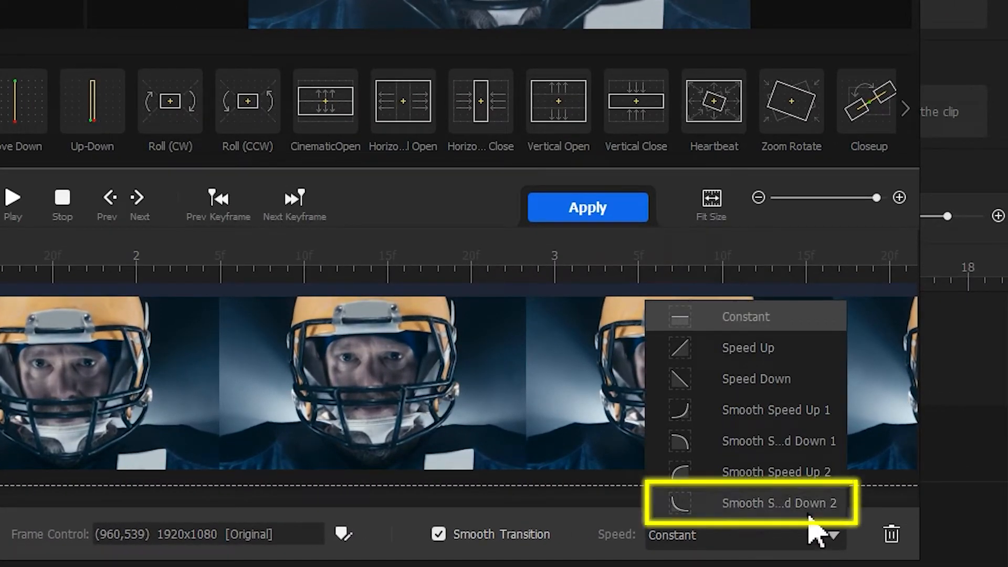
click(780, 502)
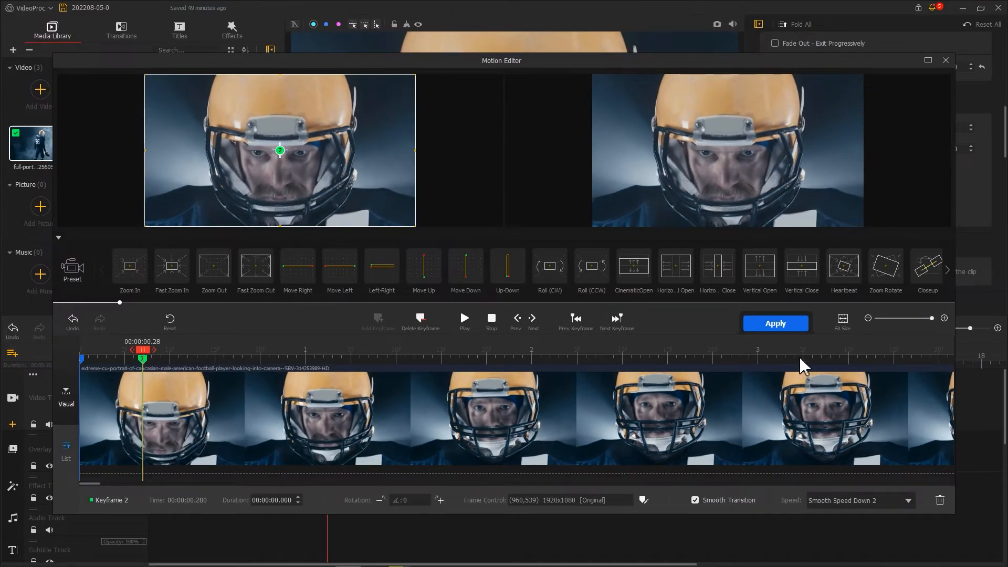
click(775, 322)
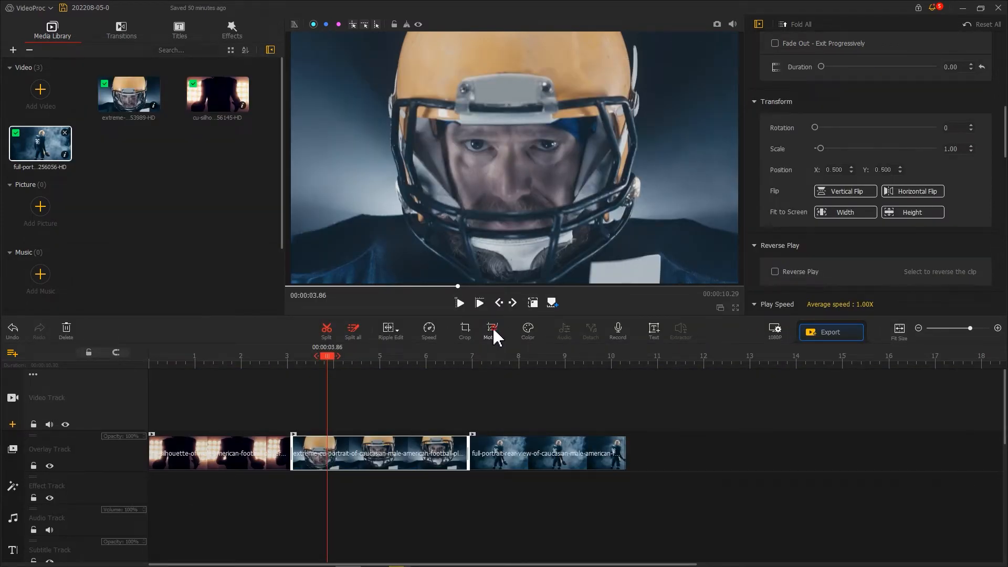
- Give the rear-view 86 clip a keyframe at 0.24 s with Rotation -90 and apply it
click(491, 331)
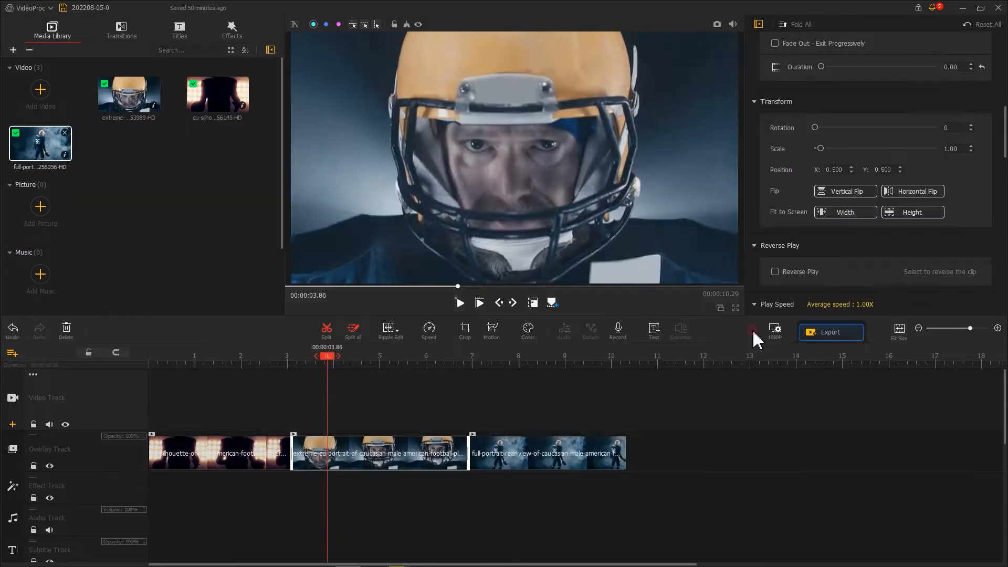
click(490, 331)
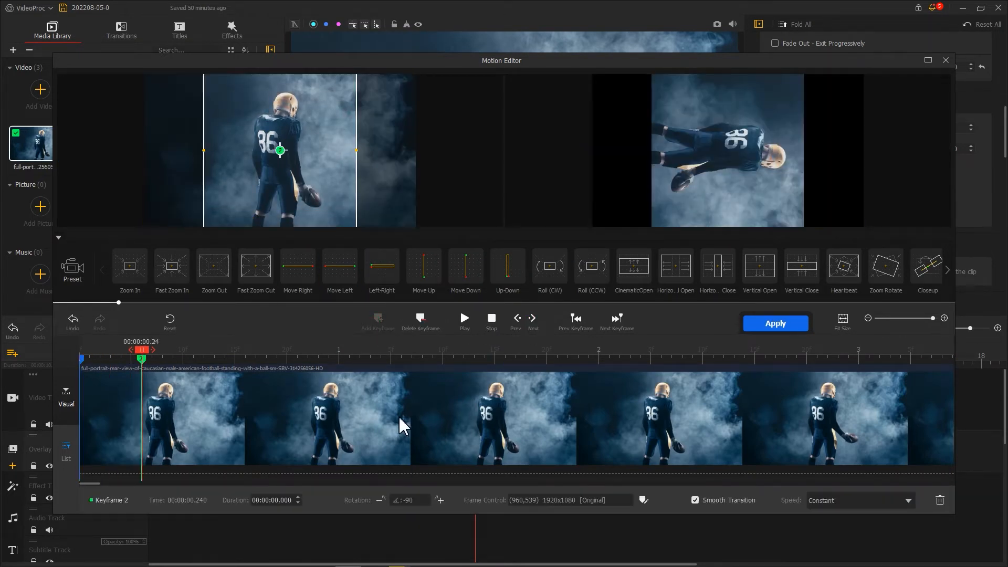
click(860, 499)
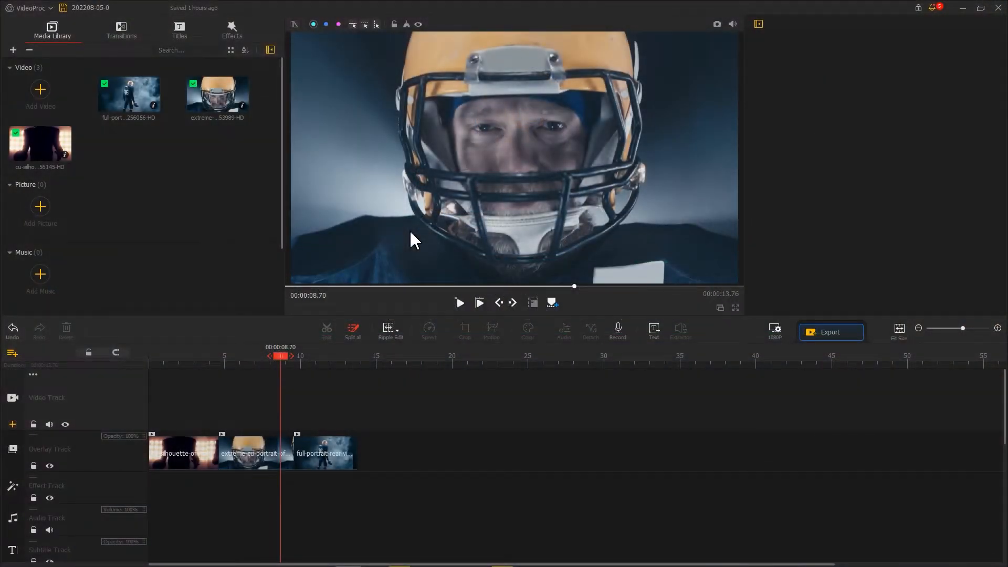
- Copy the three football clips onto the Video Track aligned beneath the overlay originals
drag(40, 142, 170, 391)
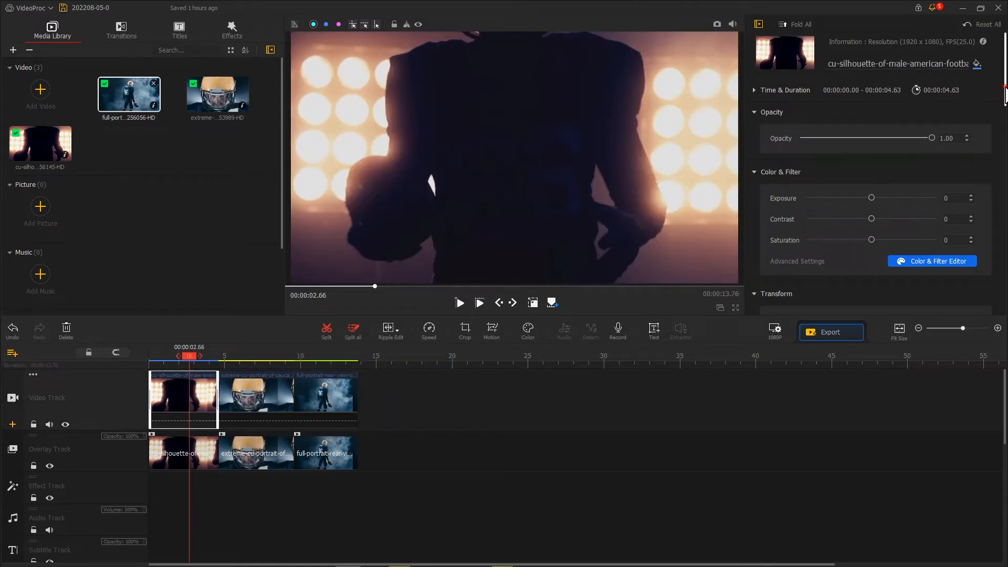
- Enable Image Denoising on the silhouette copy with Deviation, Coefficient and Edge Threshold at maximum, then raise blur on the rear-view copy
scroll(down, 3)
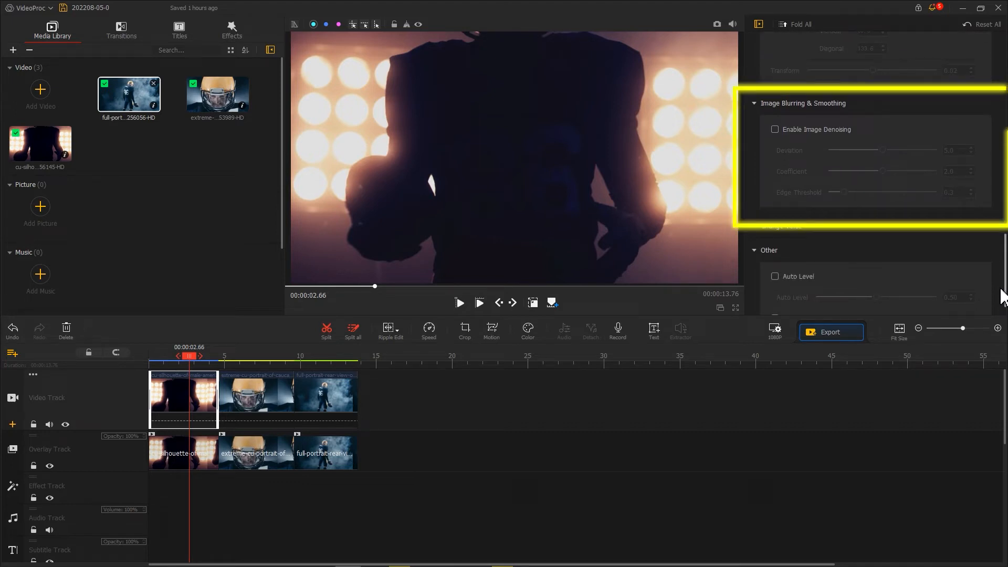
click(775, 129)
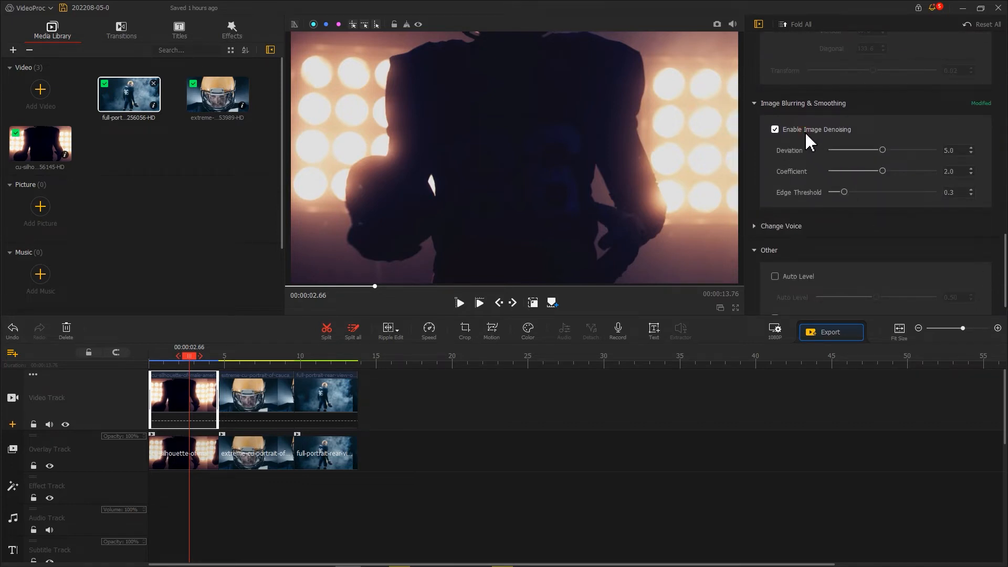
drag(882, 150, 880, 150)
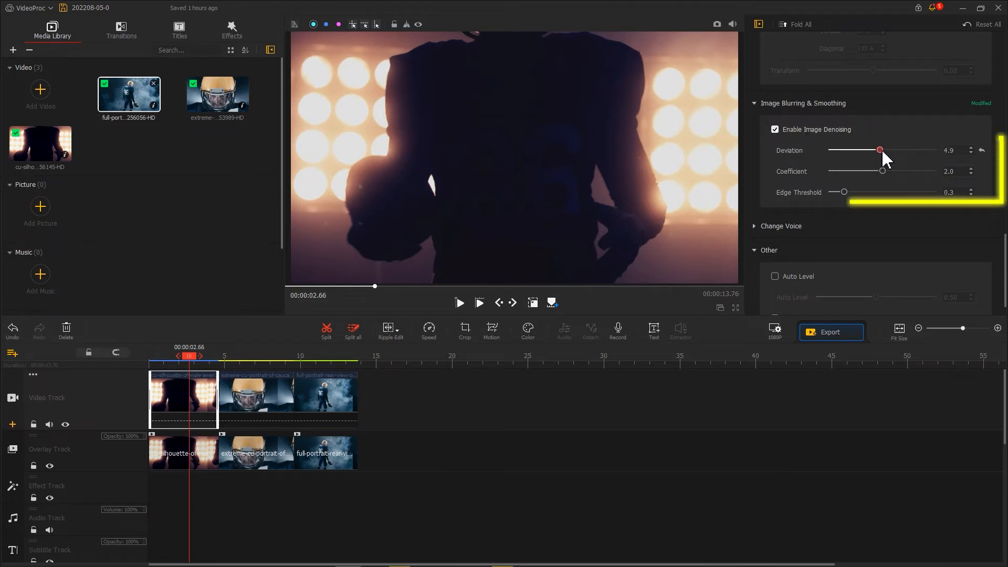
drag(881, 150, 935, 150)
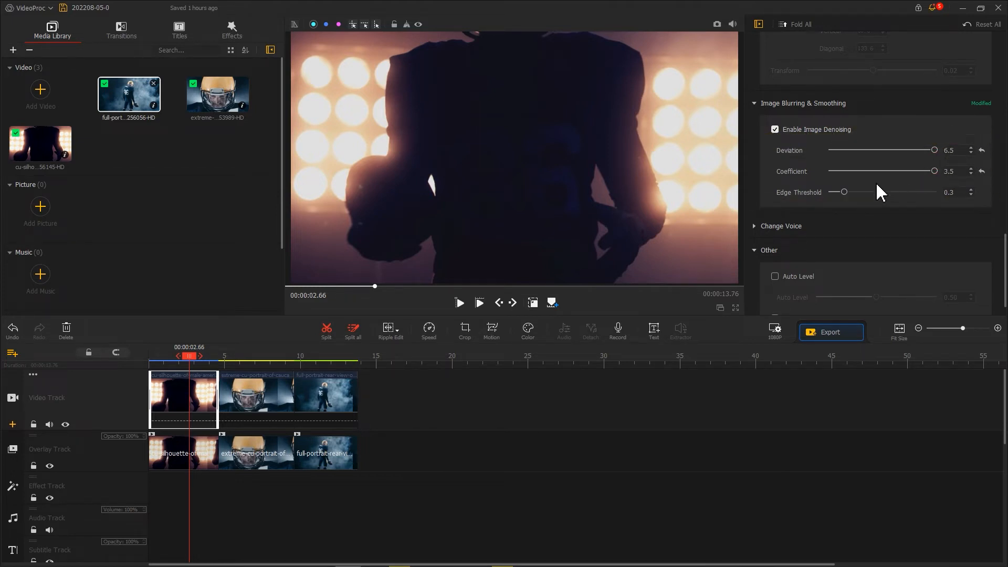
drag(843, 192, 935, 191)
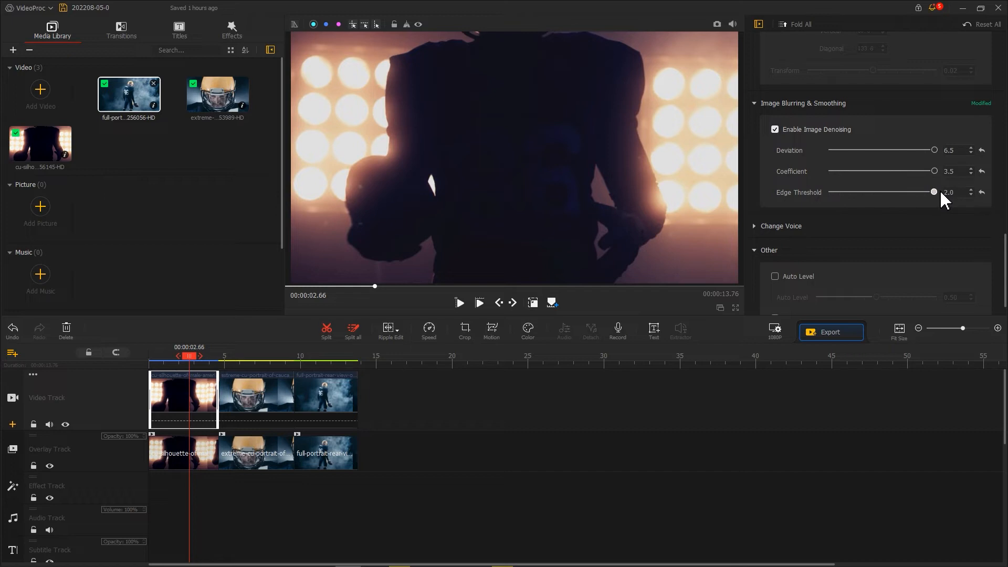
mouse_move(611, 278)
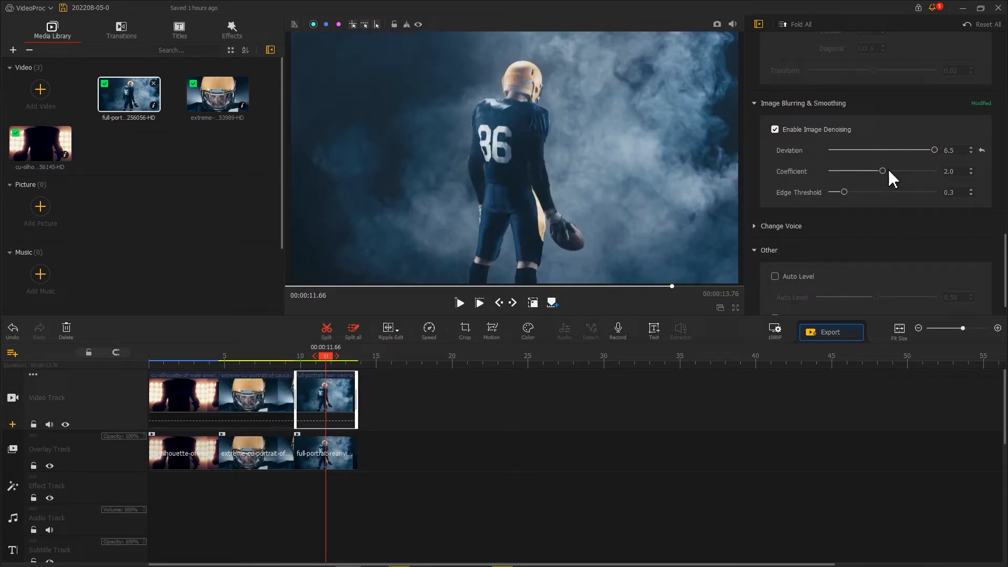
drag(882, 171, 935, 171)
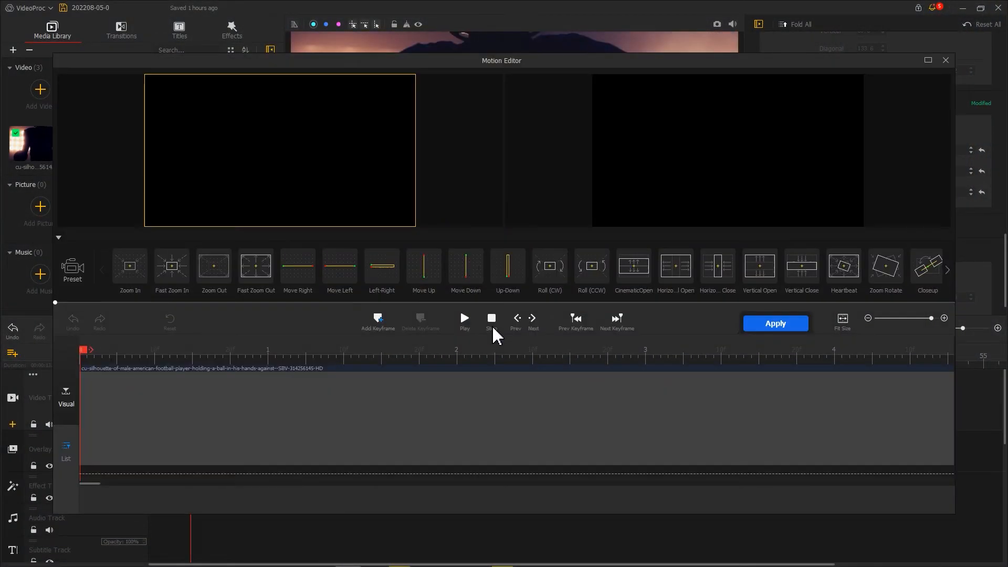
- Keyframe each background copy zoomed to 960x540 so it fills the frame, and apply
click(463, 321)
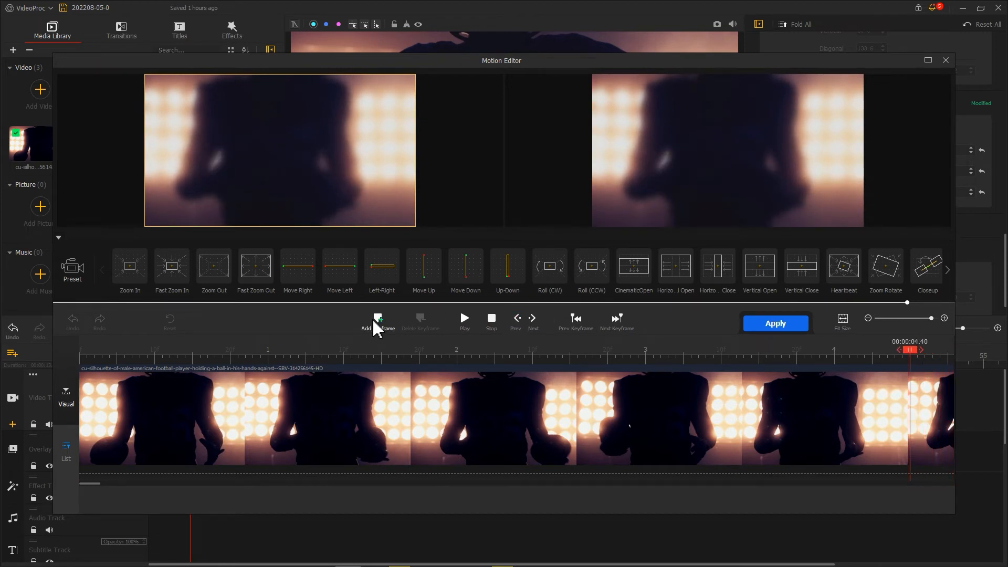
click(378, 318)
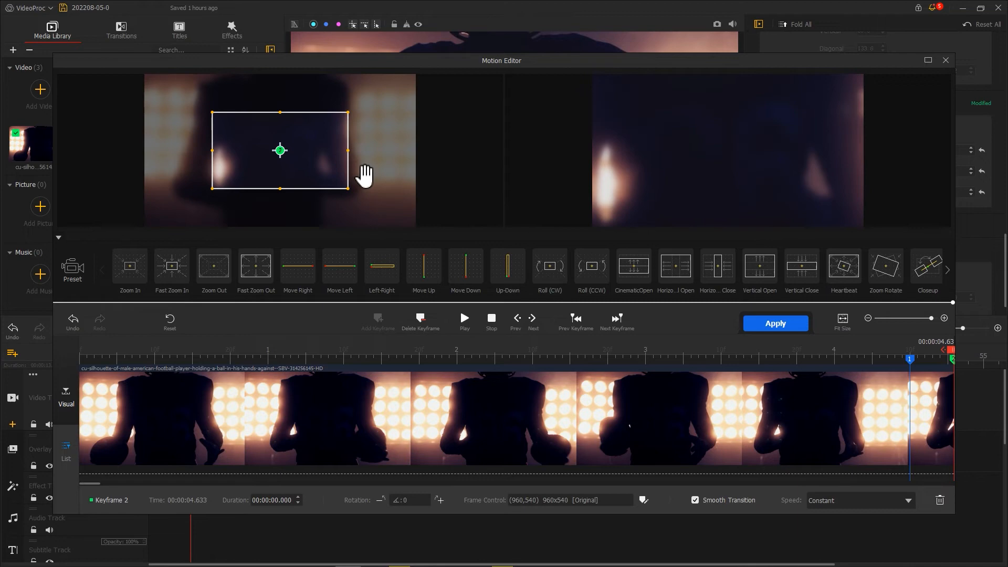
click(256, 266)
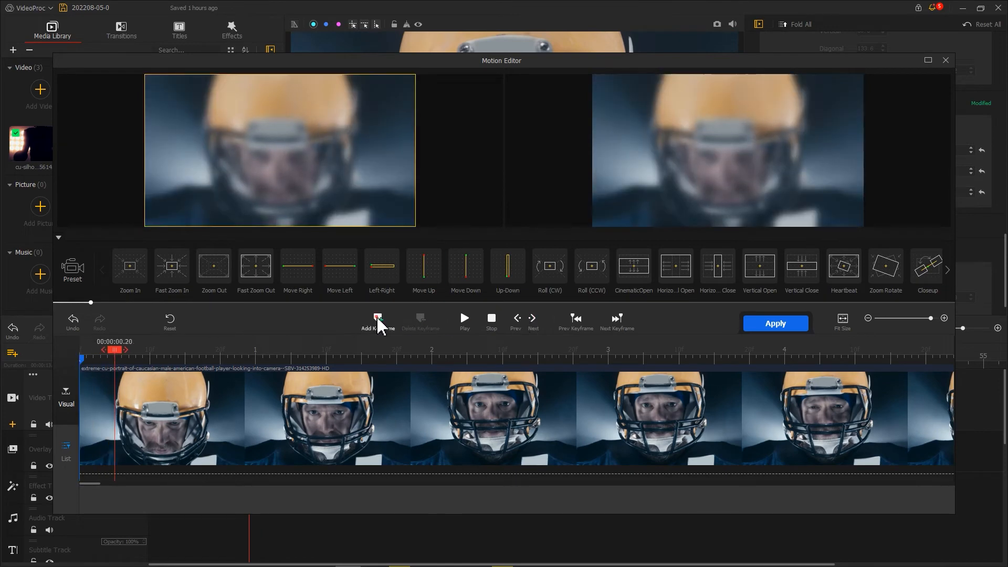
click(377, 319)
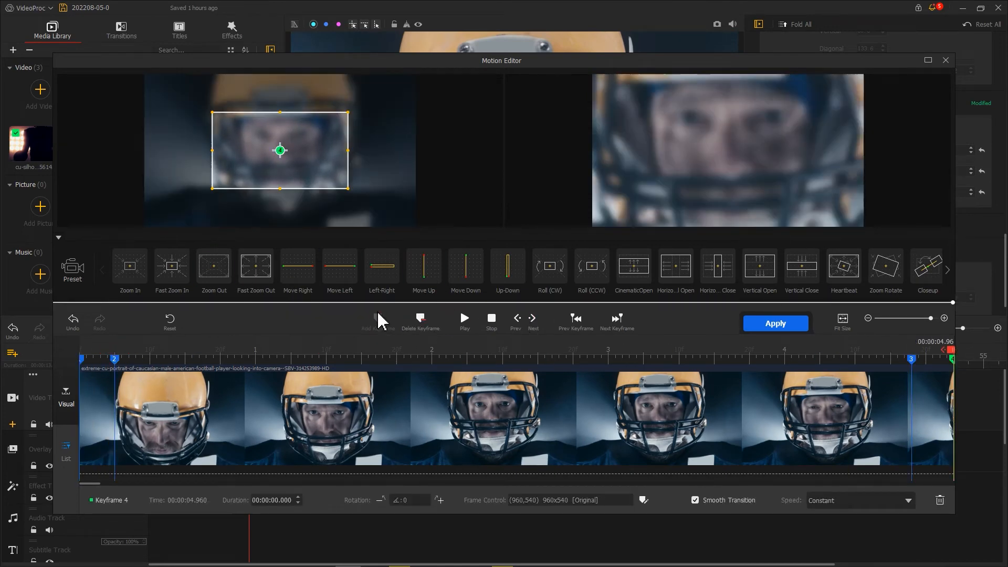
click(381, 266)
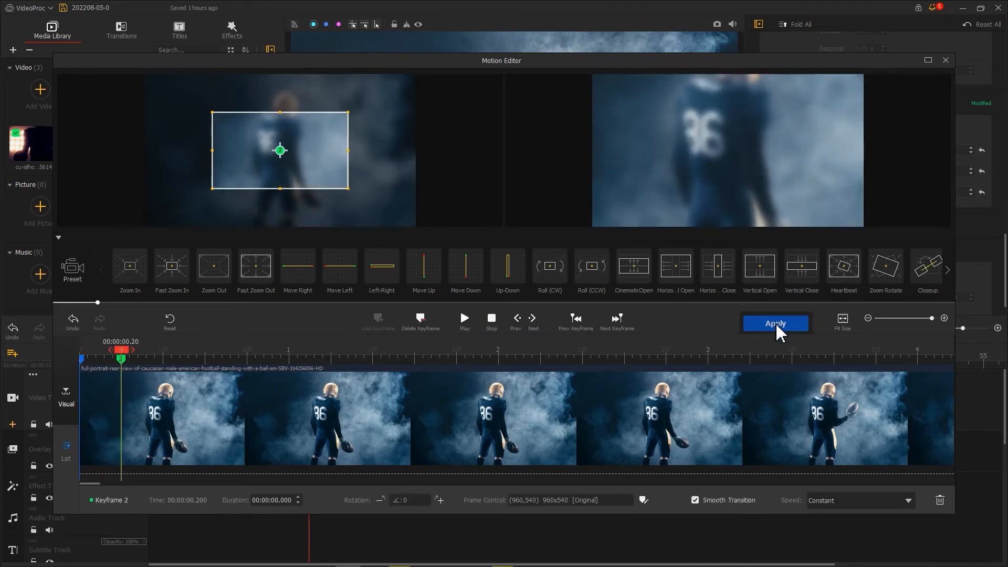
click(775, 324)
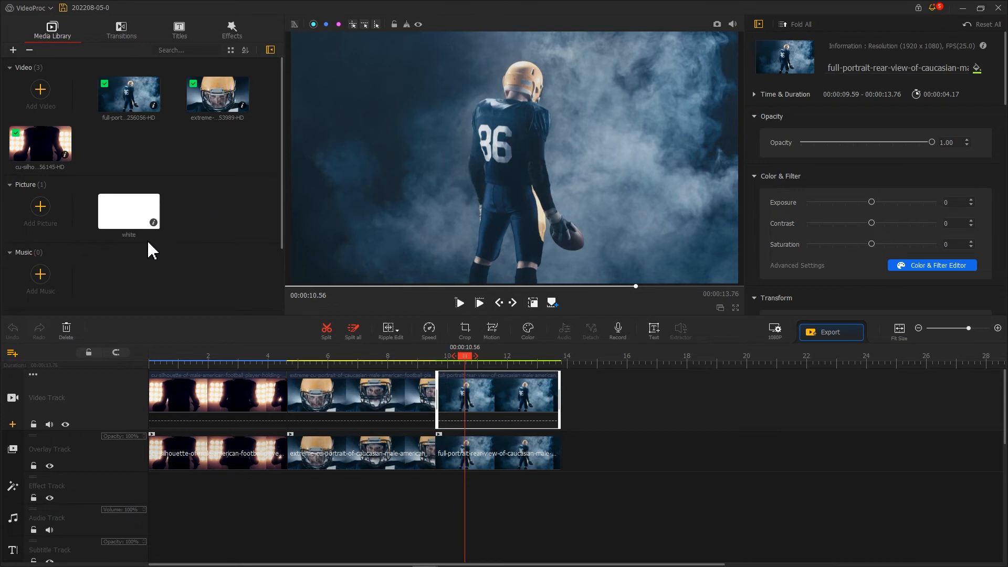
- Select the imported white.png for the flash between the first two clips
click(11, 353)
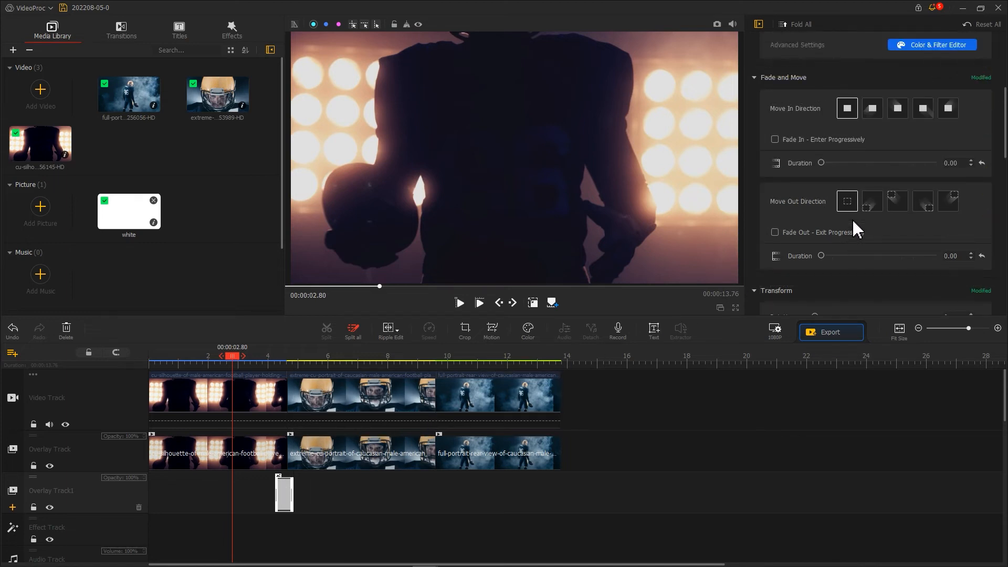
- Give the white flashes 0.30s fade in and out, duplicate before the third clip, and add BGM music to the audio track
click(774, 139)
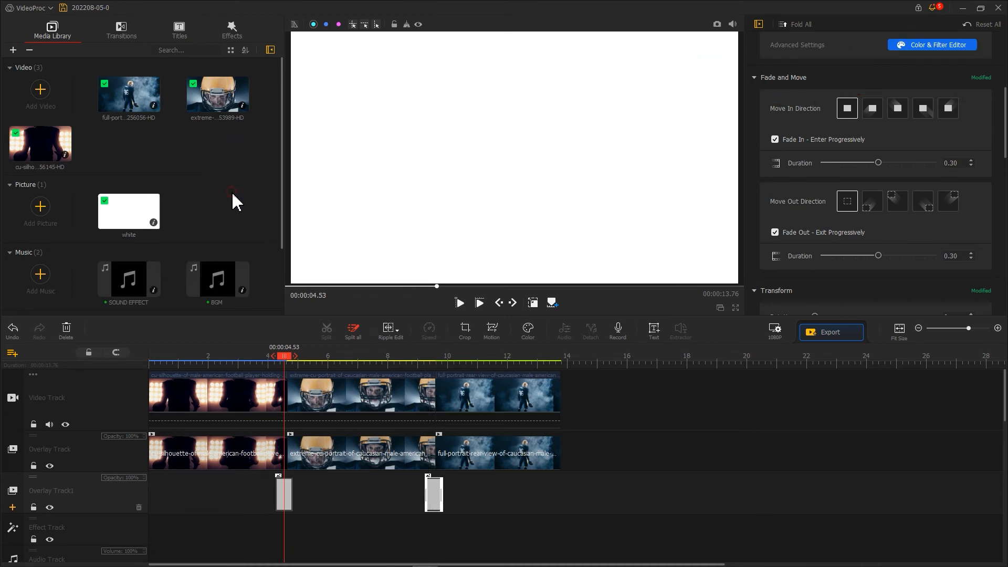
click(216, 279)
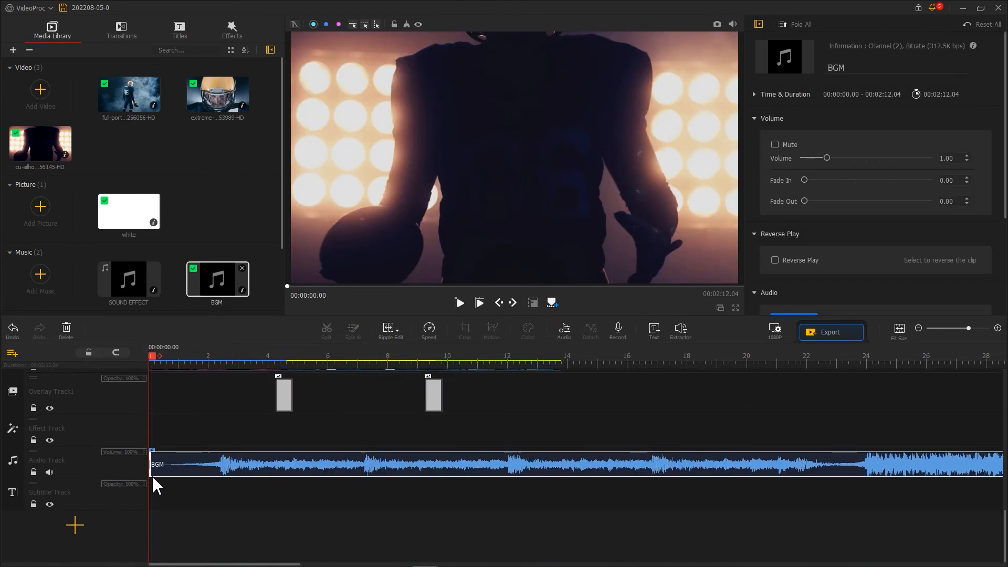